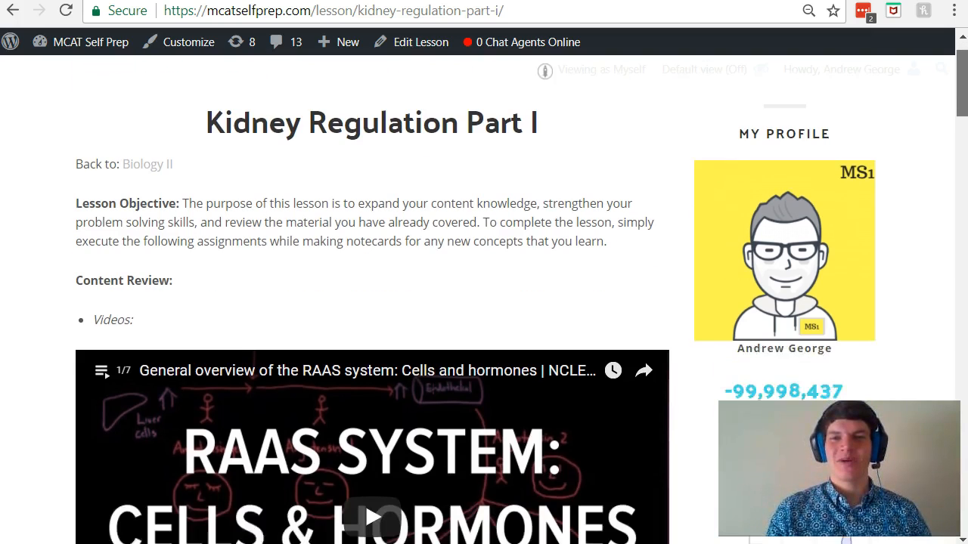
scroll(down, 3)
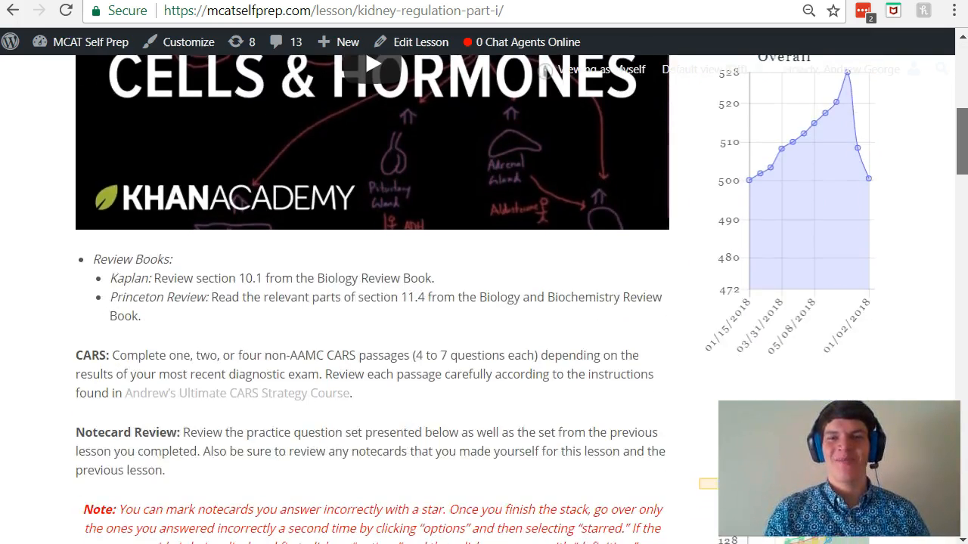